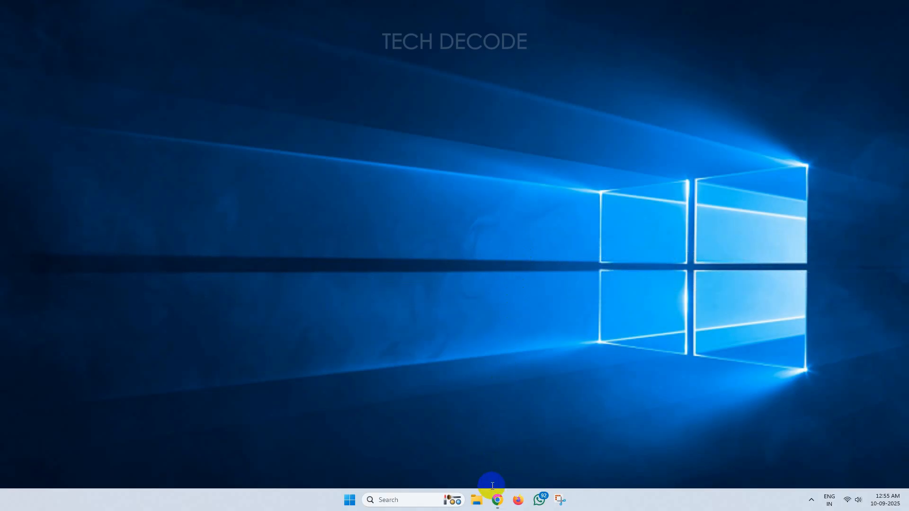
# - Launch Chrome and search Google for 'iso windows 10'
pyautogui.click(496, 500)
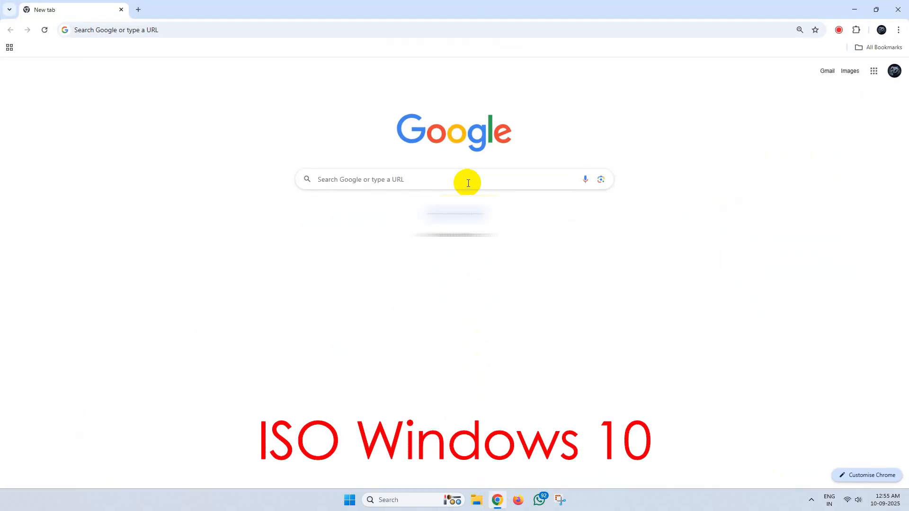
pyautogui.write('iso windows 10')
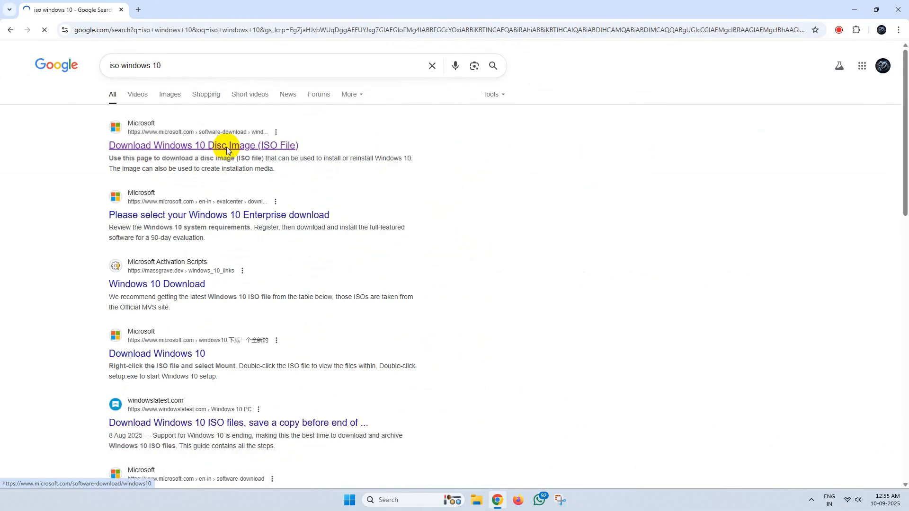
# - Load Microsoft's Download Windows 10 Disc Image page and bring up DevTools via Inspect
pyautogui.click(204, 145)
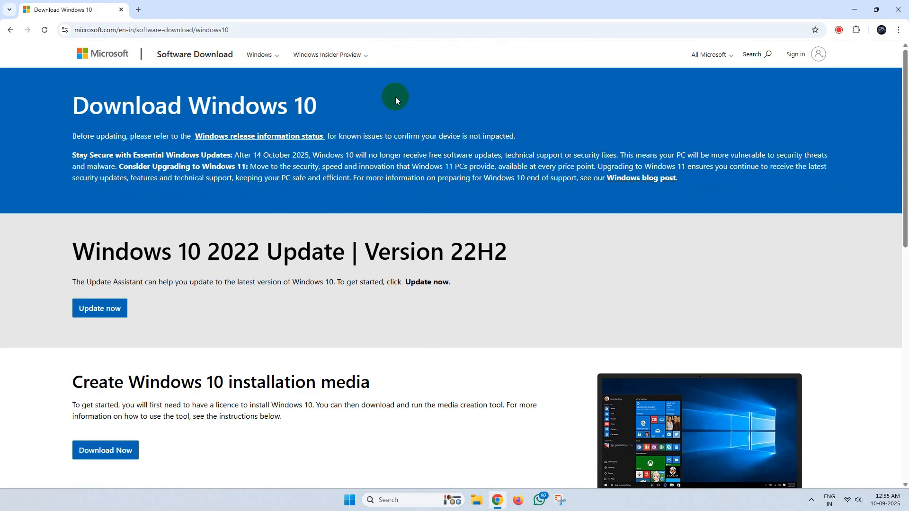
pyautogui.rightClick(396, 96)
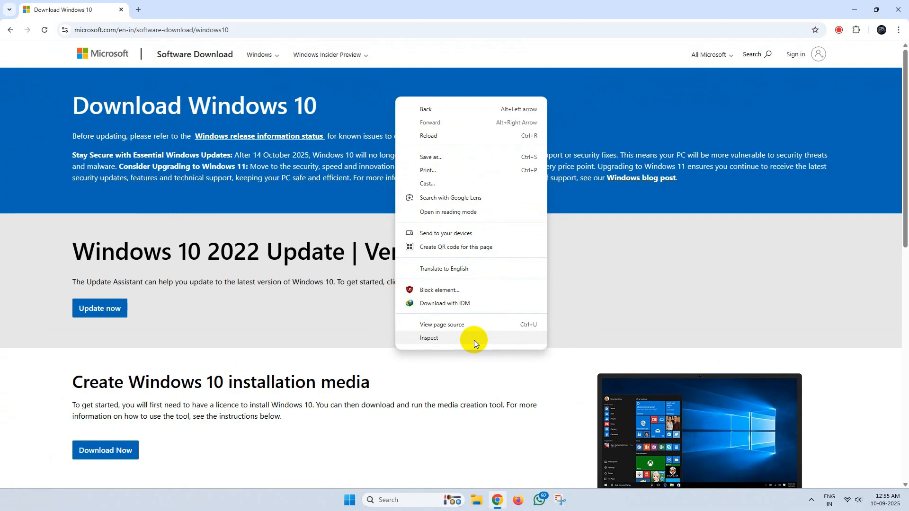
pyautogui.click(429, 338)
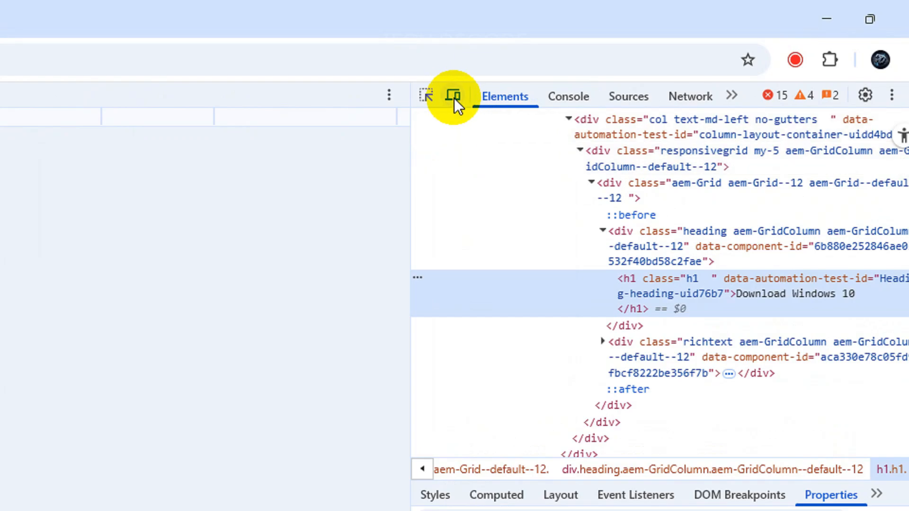
# - Enable device emulation in DevTools and choose Pixel 7 from the Dimensions list
pyautogui.click(454, 96)
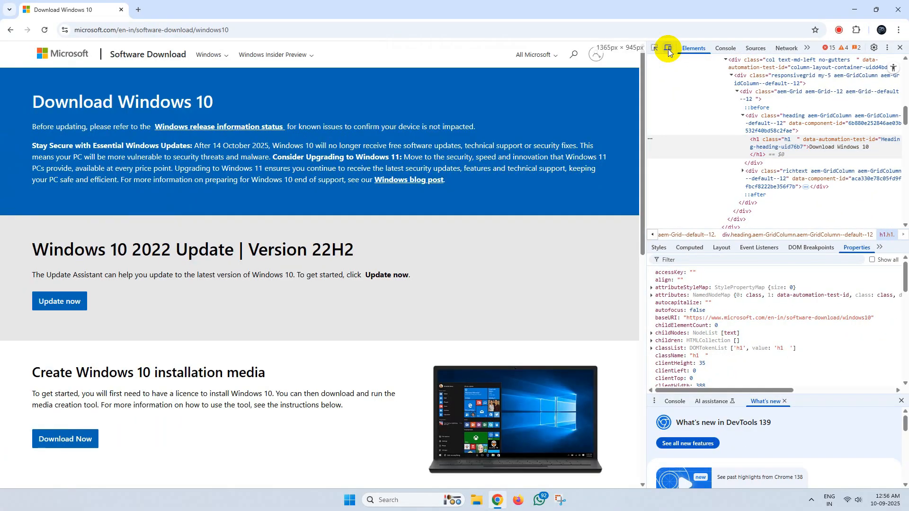
pyautogui.click(667, 48)
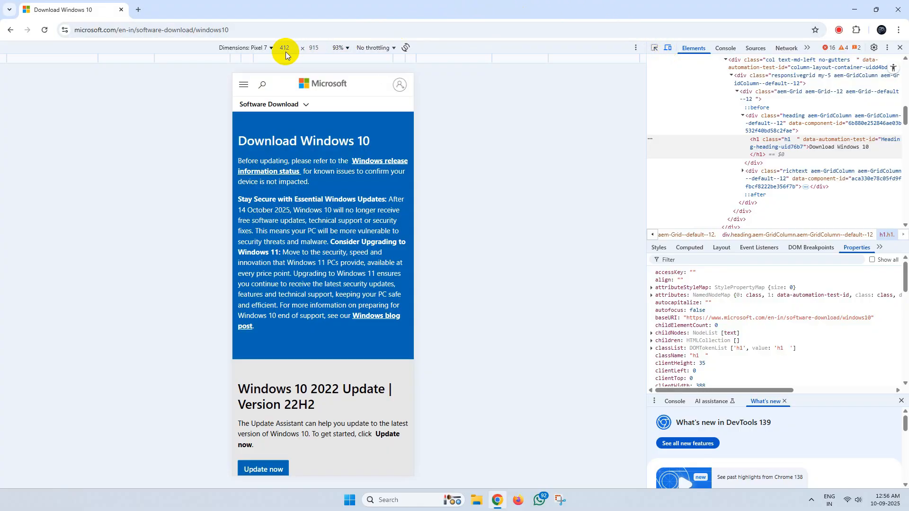
pyautogui.click(271, 47)
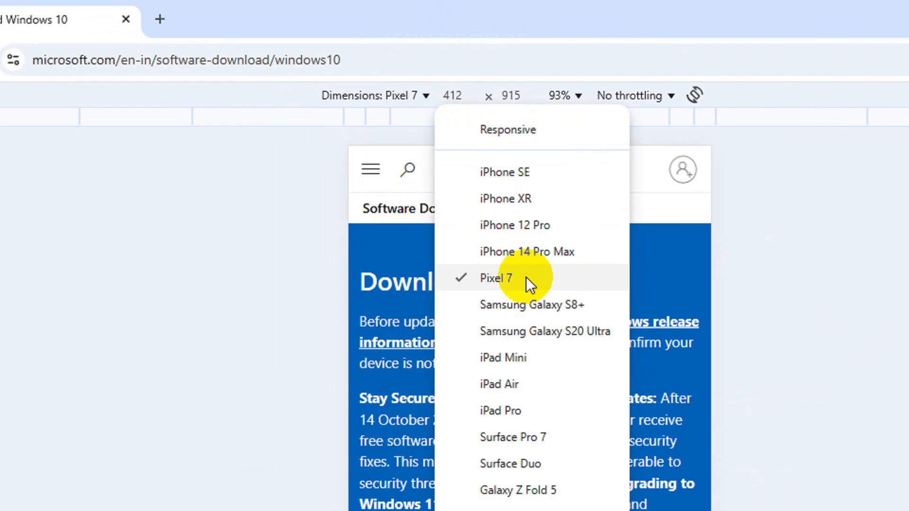
pyautogui.click(496, 278)
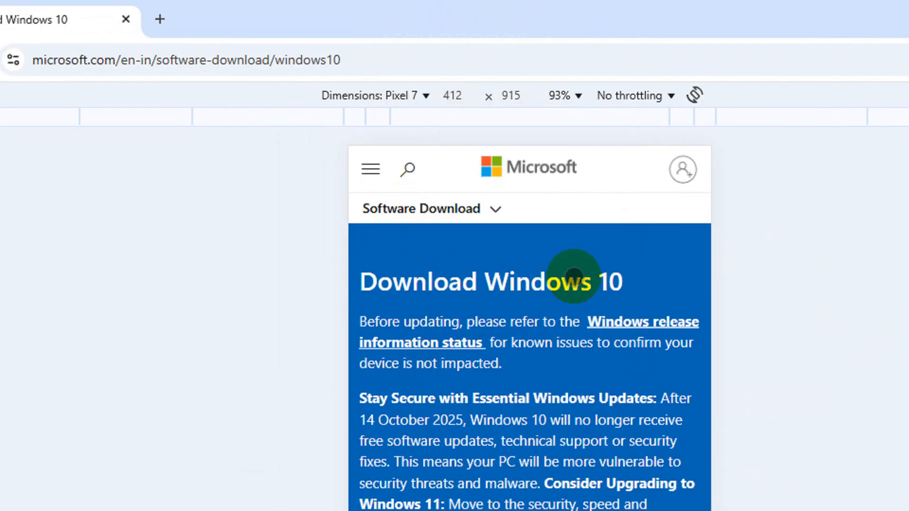
pyautogui.click(88, 59)
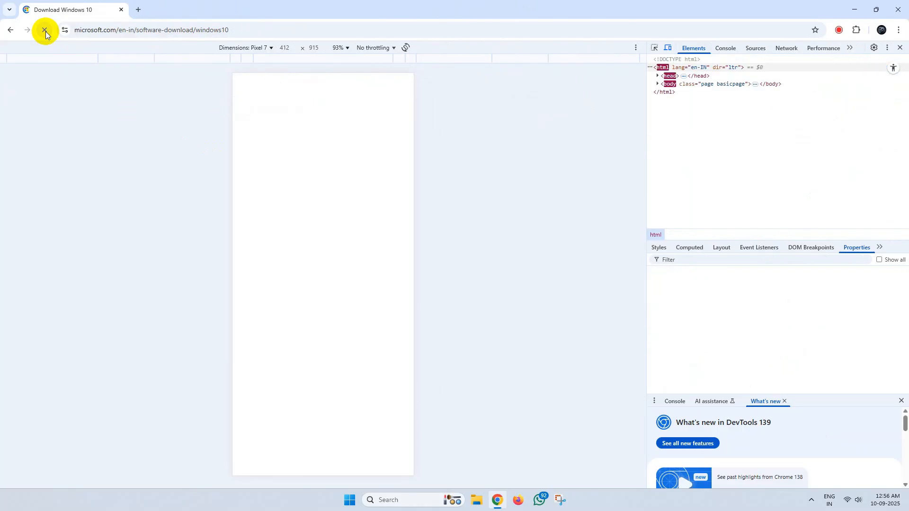
# - Reload the page in mobile view and select the Windows 10 (multi-edition ISO) edition
pyautogui.click(45, 29)
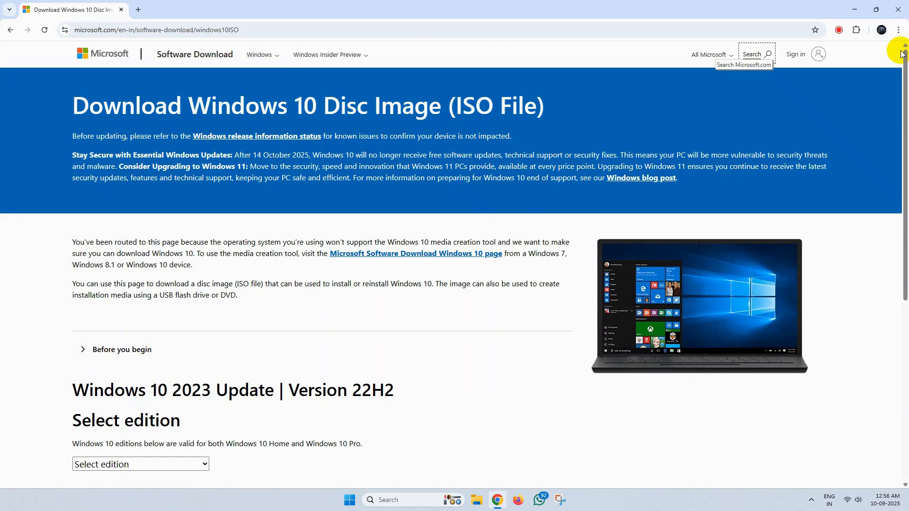
pyautogui.scroll(-3)
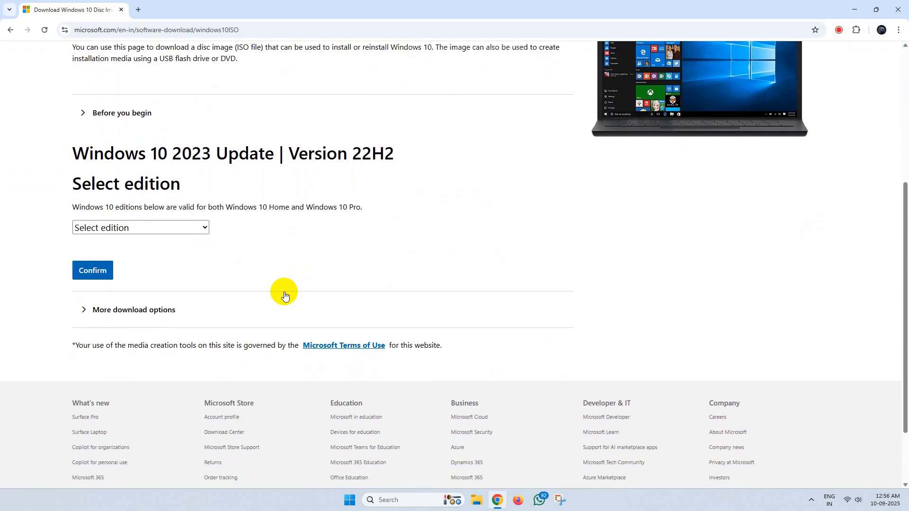
pyautogui.click(139, 227)
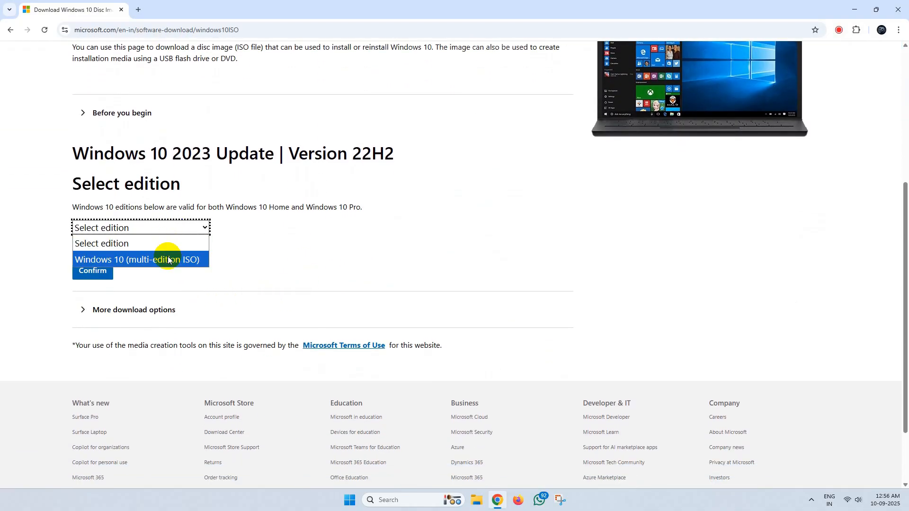
pyautogui.click(92, 271)
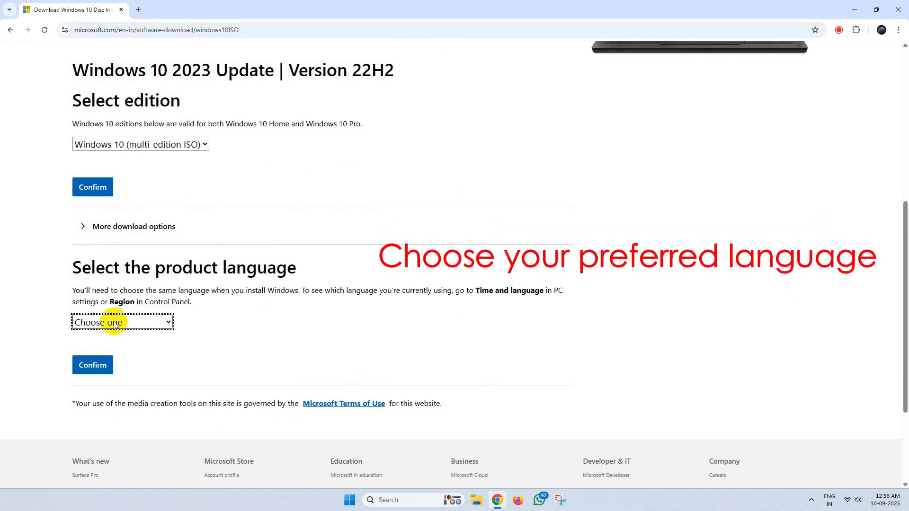
# - Choose English International as the product language to reveal the download links
pyautogui.click(121, 323)
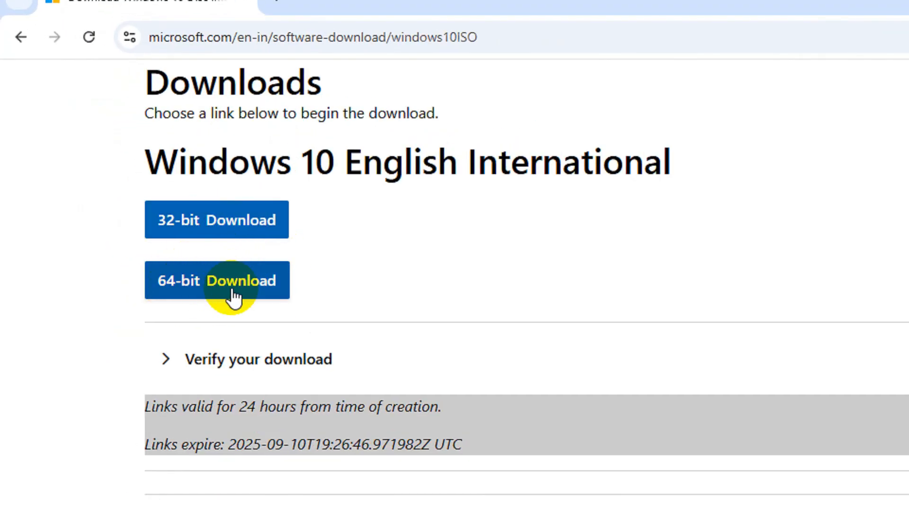
# - Request the 64-bit ISO and start downloading Win10_22H2_EnglishInternational_x64v1.iso (5.71 GB) in IDM
pyautogui.click(216, 280)
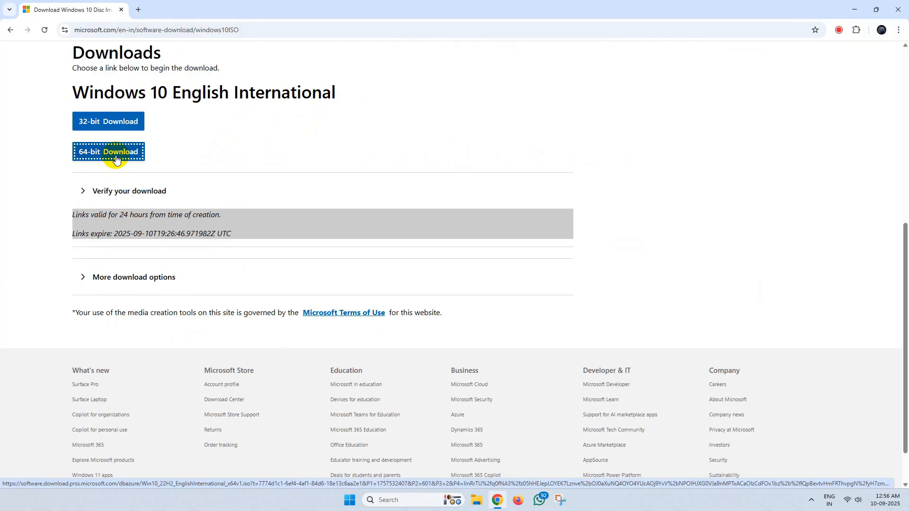
pyautogui.click(108, 151)
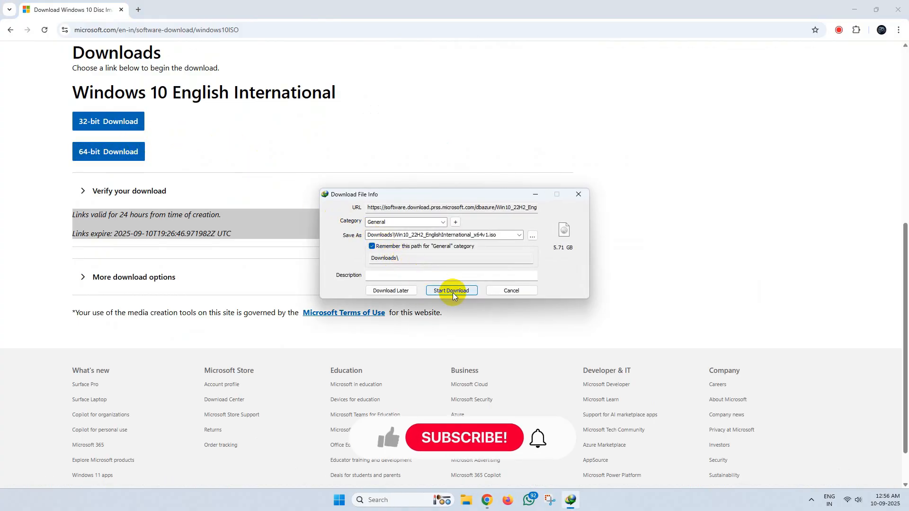
pyautogui.click(451, 290)
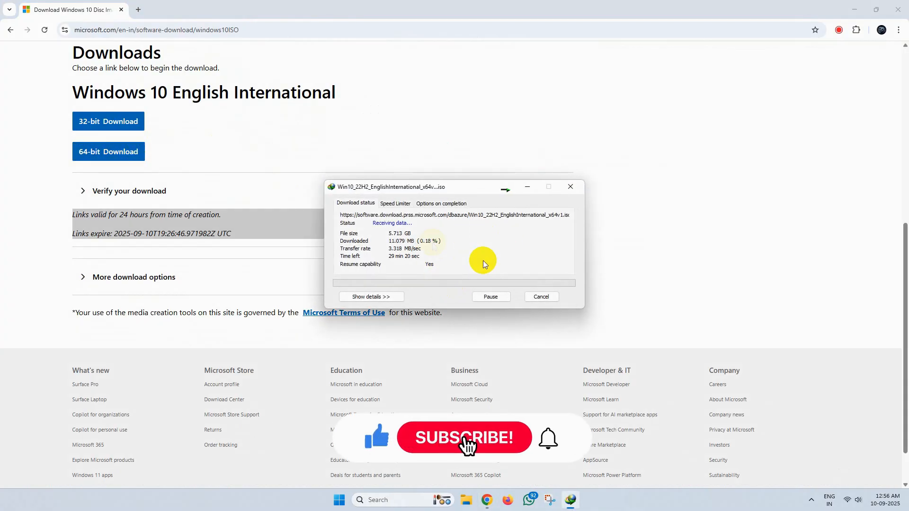